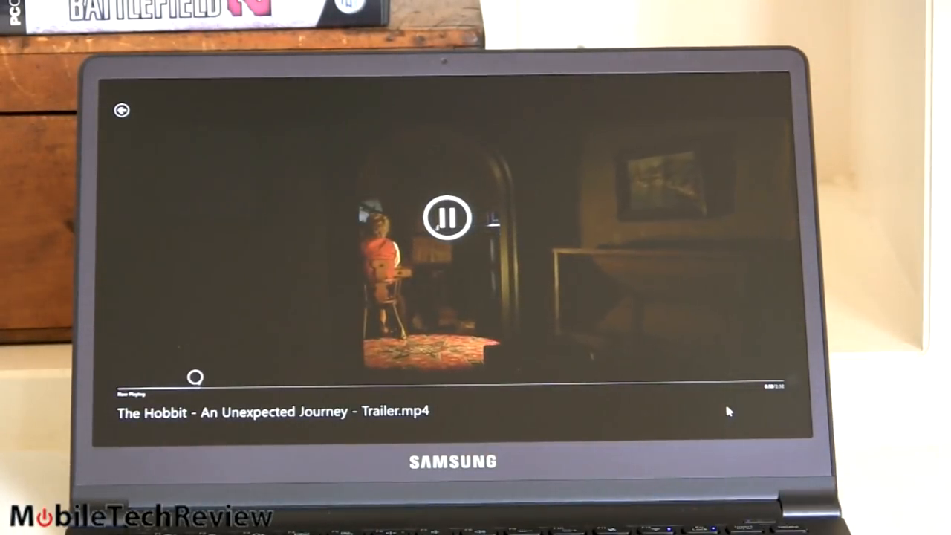
# - Play, pause and resume the Hobbit trailer, then leave the Video app for the desktop
pyautogui.click(446, 217)
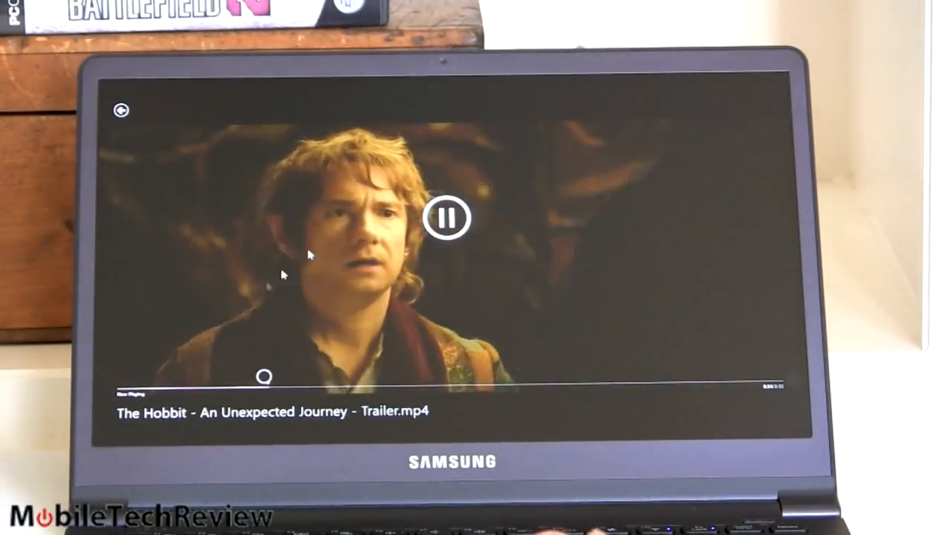
pyautogui.click(447, 217)
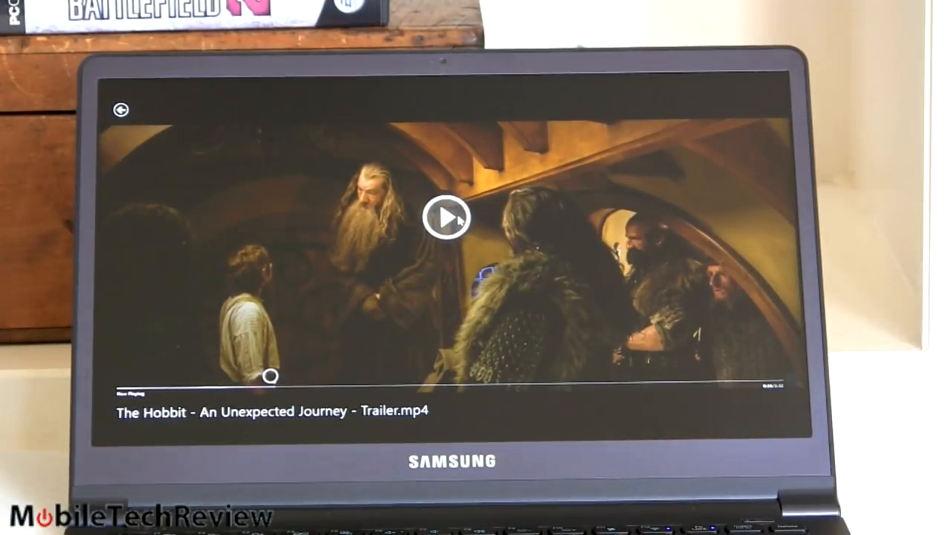
pyautogui.click(445, 217)
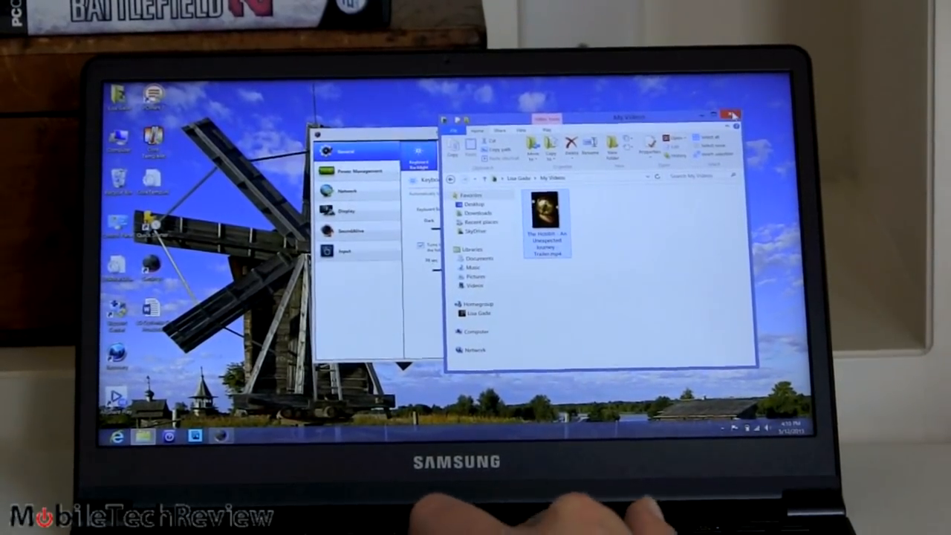
# - Browse the Samsung Settings sidebar to reach the Display page with adaptive brightness options
pyautogui.click(734, 116)
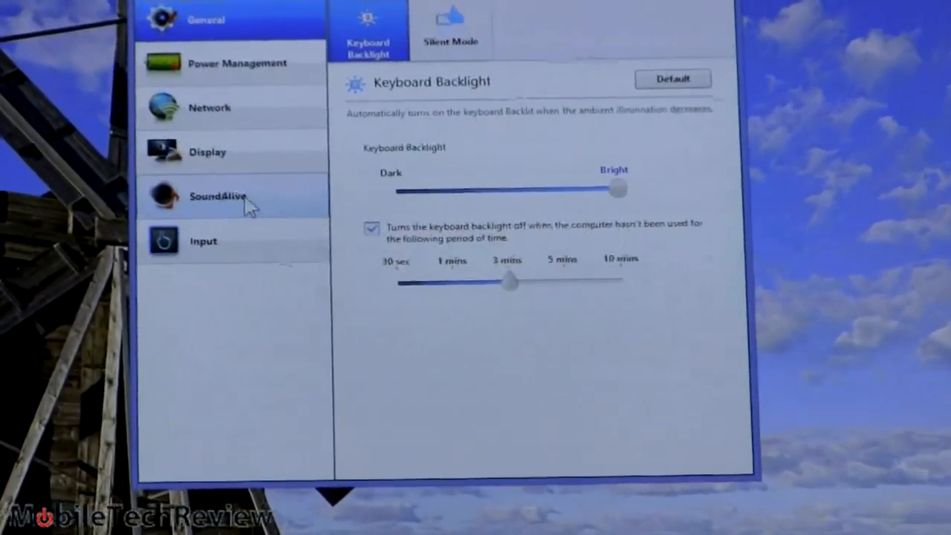
pyautogui.click(230, 151)
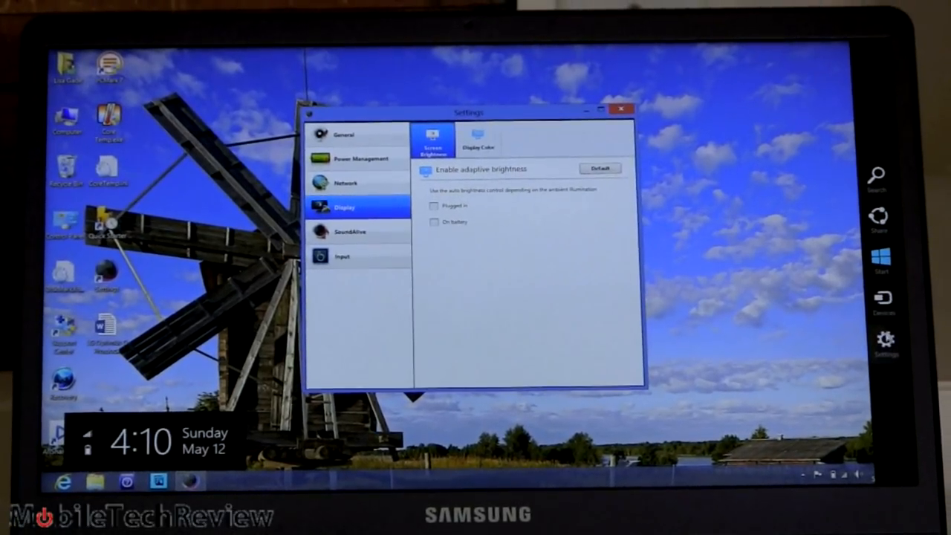
pyautogui.click(884, 339)
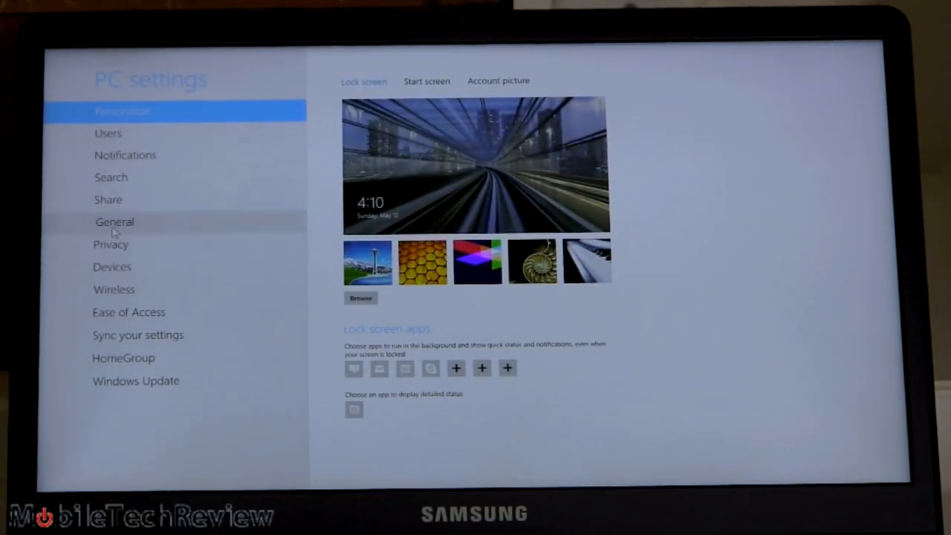
pyautogui.click(115, 221)
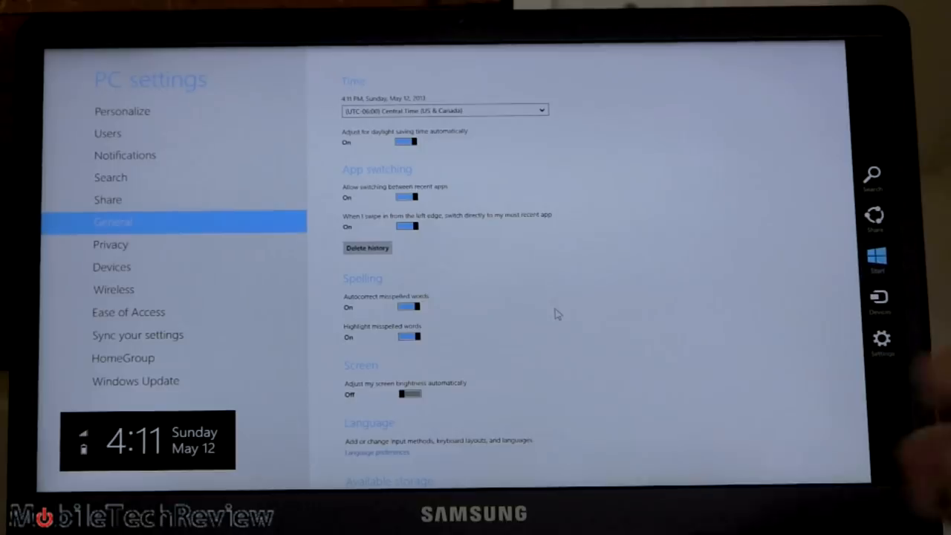
pyautogui.moveTo(636, 282)
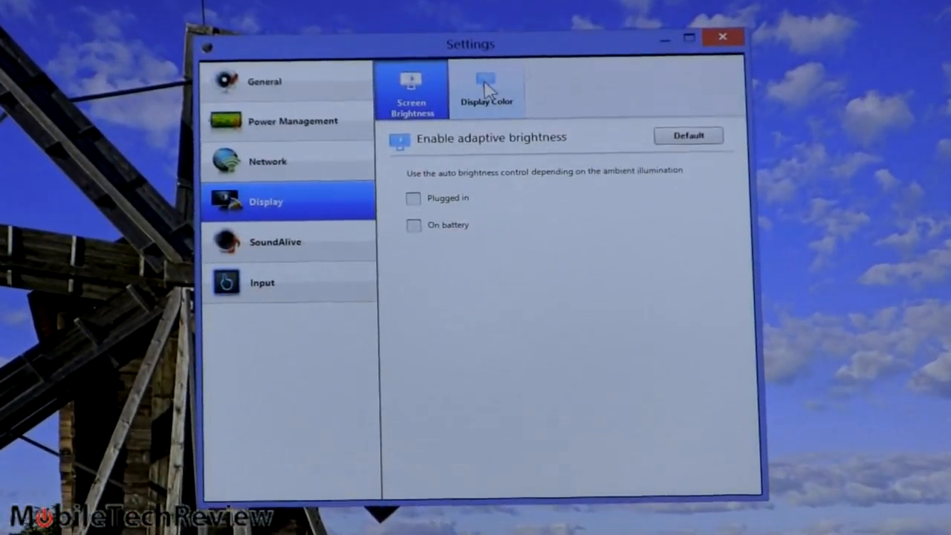
# - Try the Movie, Movie (Bright) and Sharp colour modes, then return to Standard
pyautogui.click(487, 90)
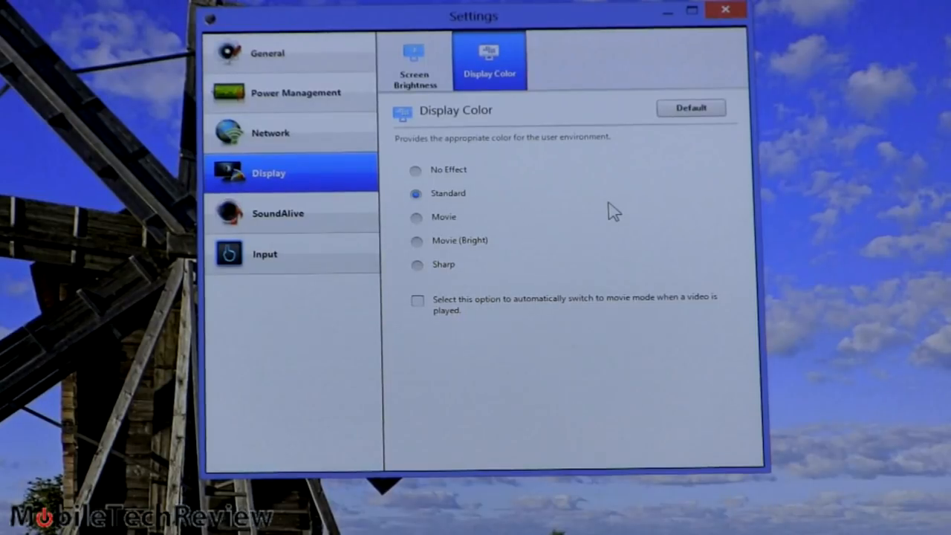
pyautogui.moveTo(424, 285)
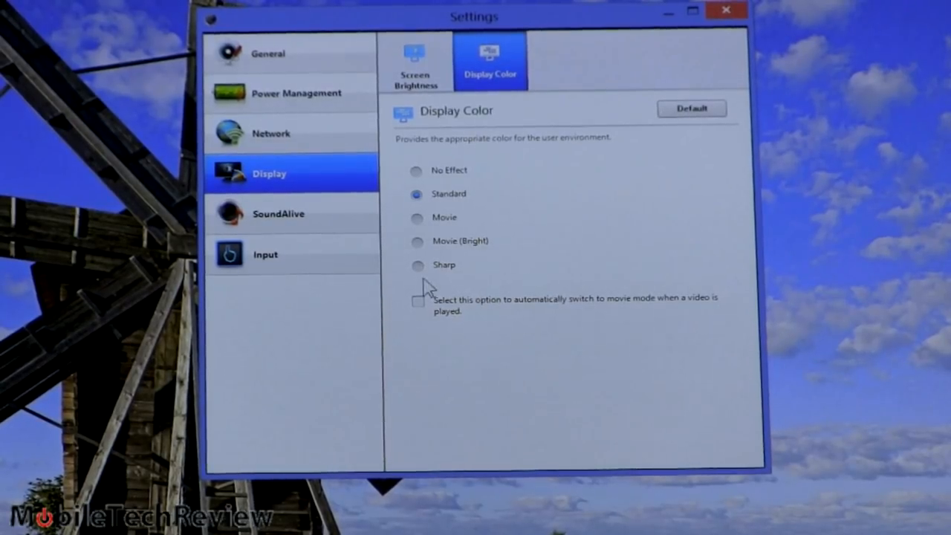
pyautogui.moveTo(419, 265)
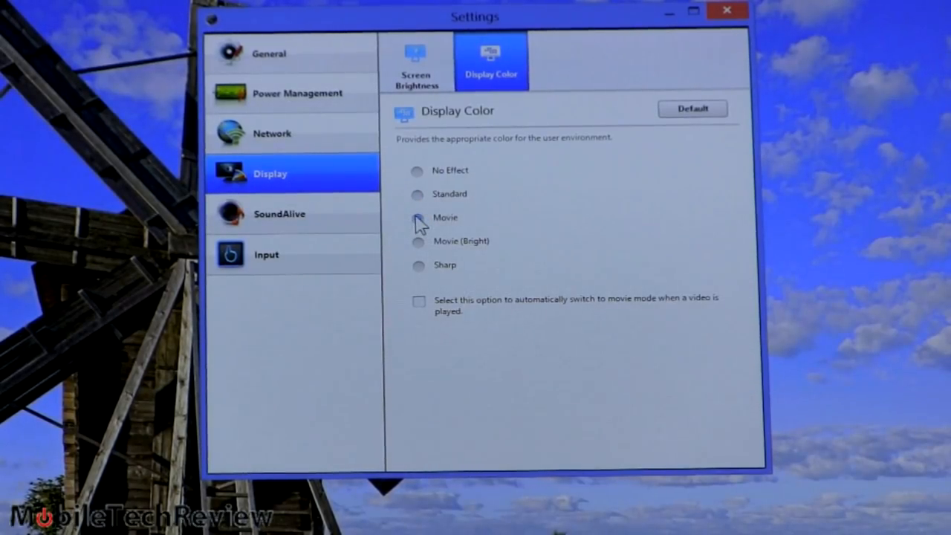
pyautogui.click(417, 217)
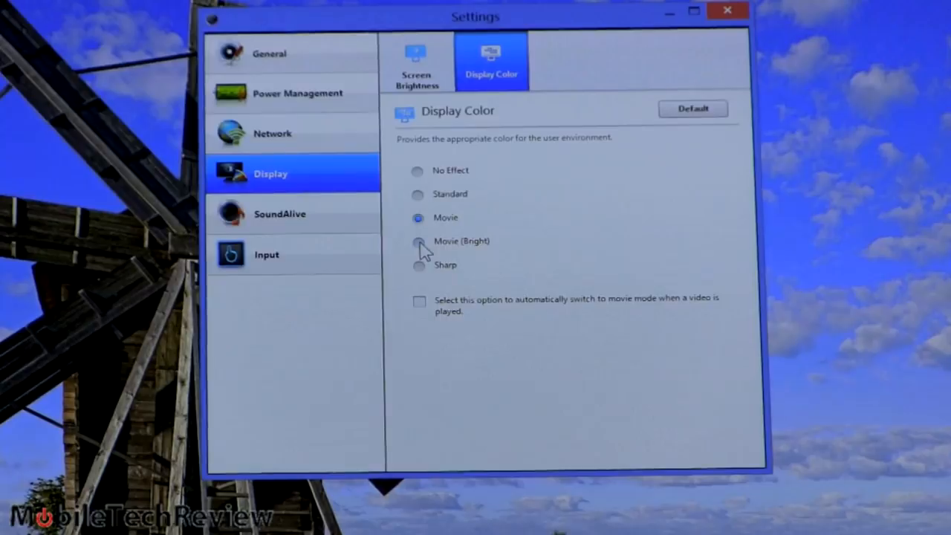
pyautogui.click(418, 241)
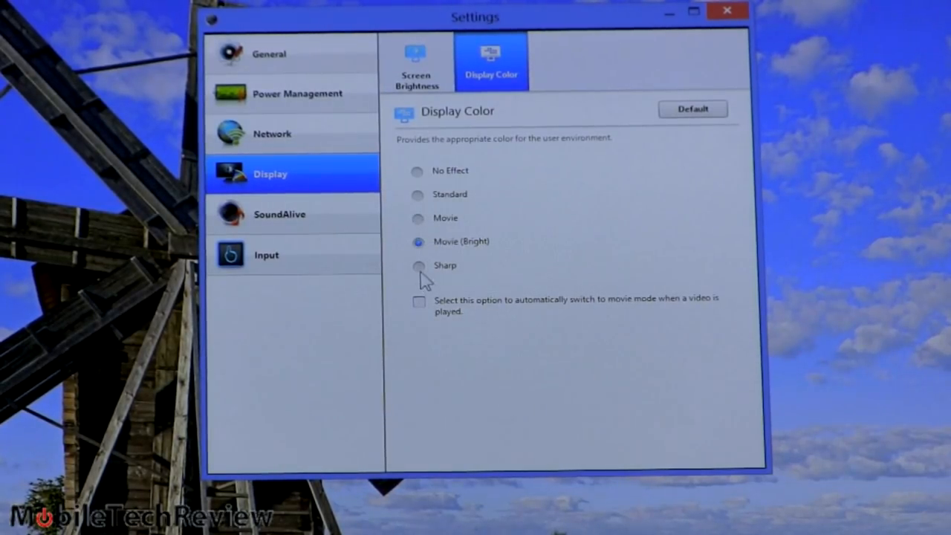
pyautogui.click(417, 265)
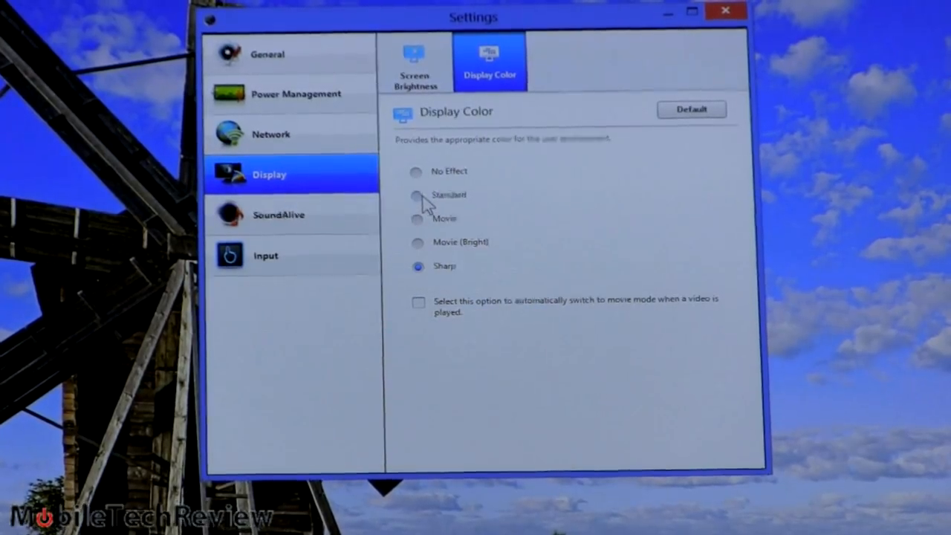
pyautogui.click(416, 195)
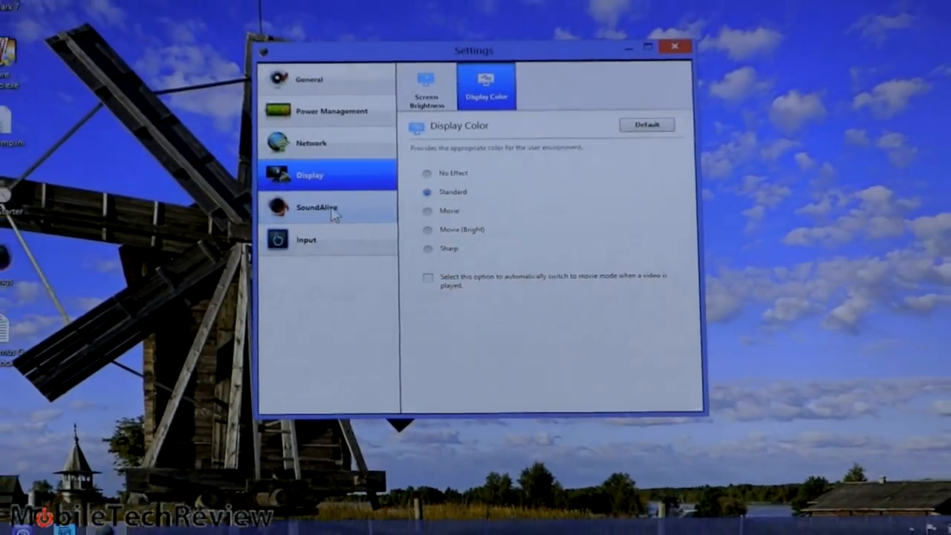
# - Review SoundAlive, Power Management and USB Charging options, then close the Settings window
pyautogui.click(318, 208)
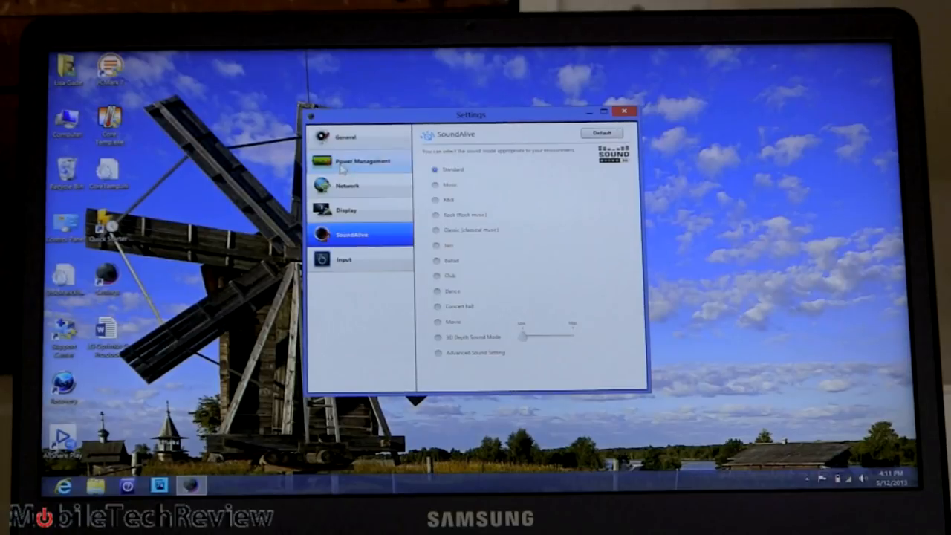
pyautogui.click(360, 162)
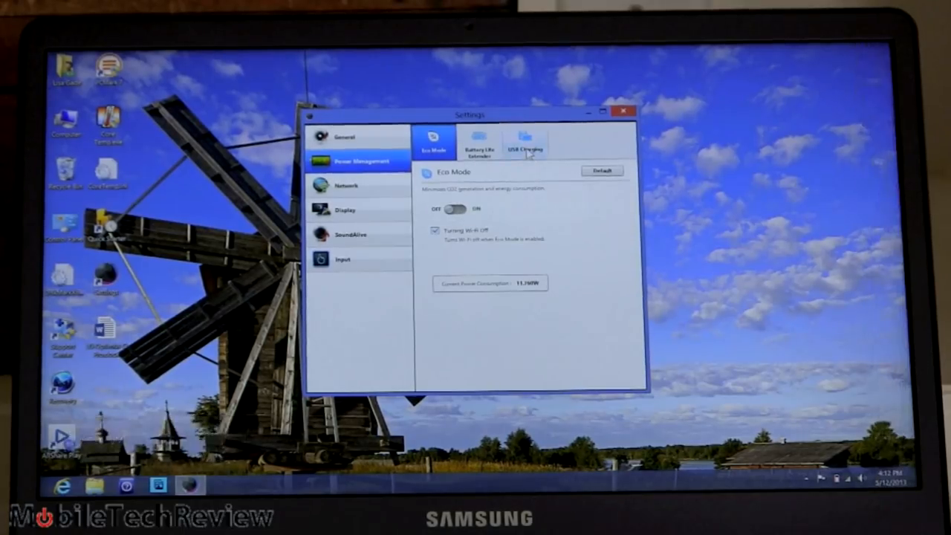
pyautogui.click(526, 142)
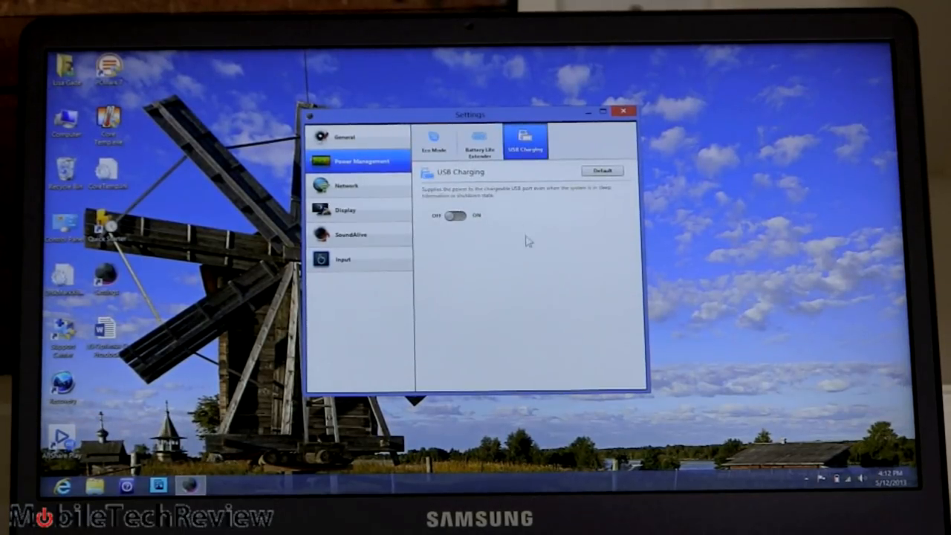
pyautogui.click(622, 110)
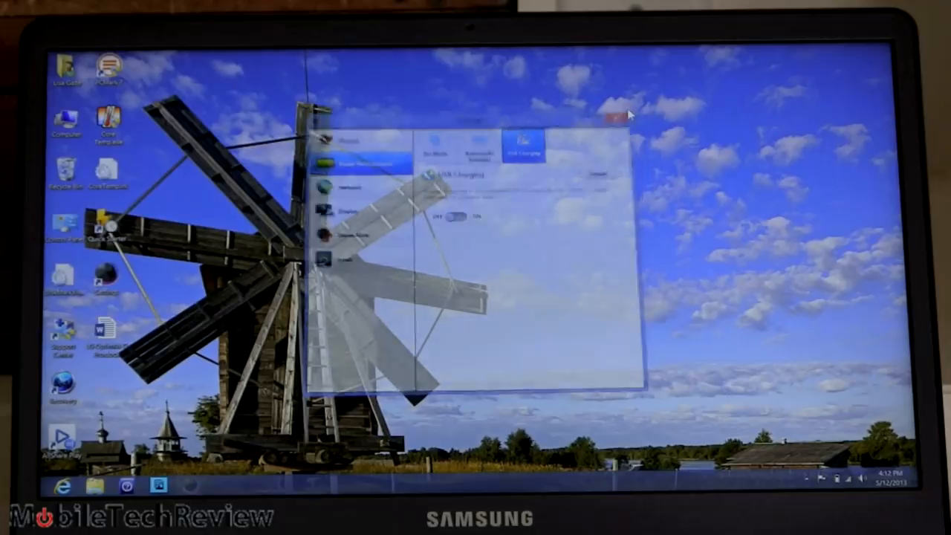
pyautogui.click(618, 113)
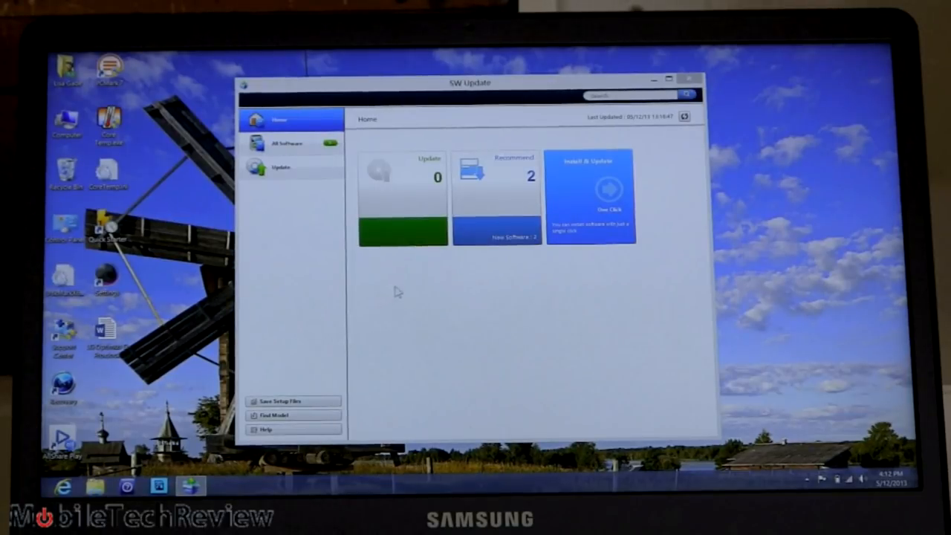
pyautogui.moveTo(422, 289)
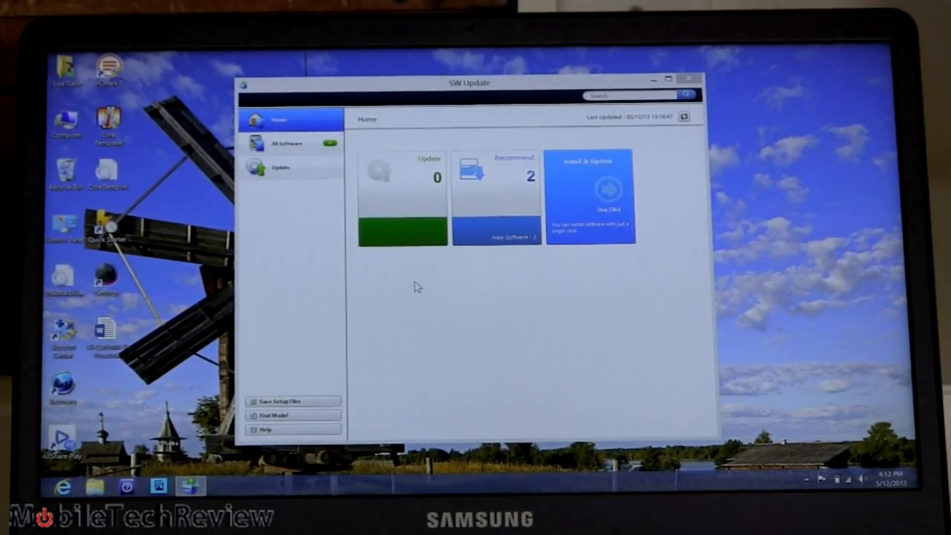
pyautogui.moveTo(354, 261)
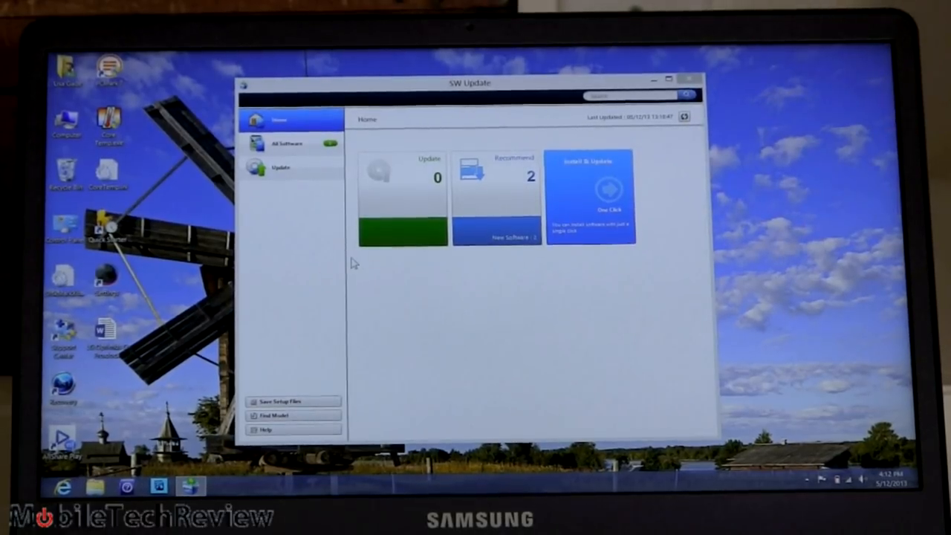
# - Show the All Software catalogue with IntelliMemory details at the top
pyautogui.click(289, 143)
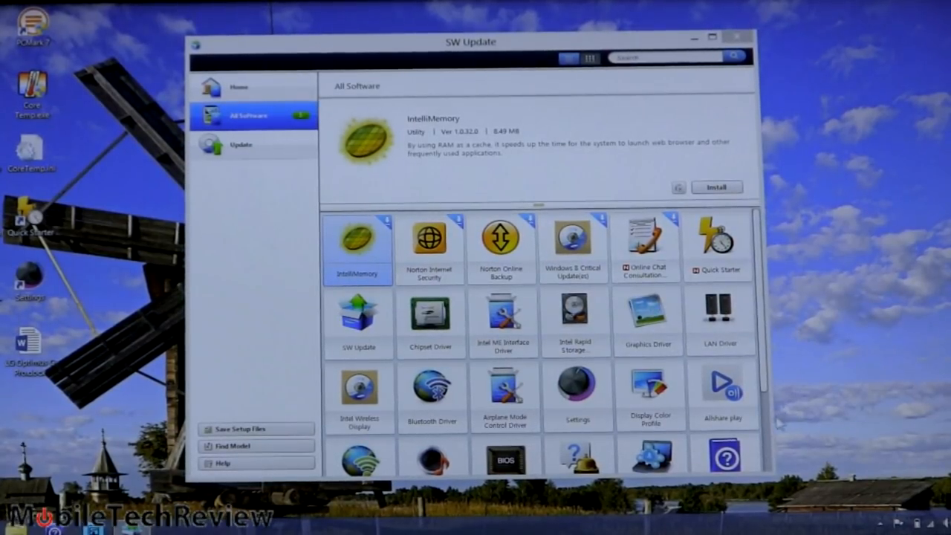
pyautogui.scroll(-3)
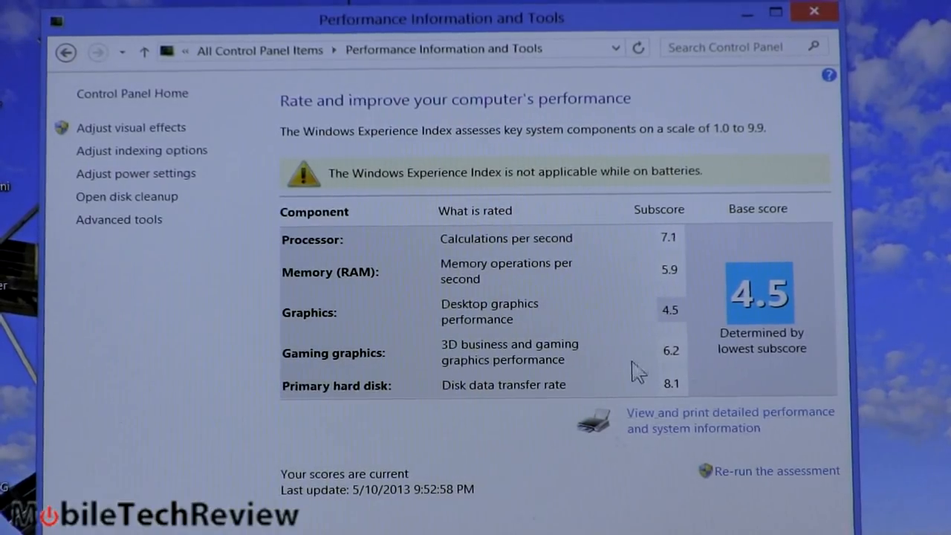
pyautogui.moveTo(816, 12)
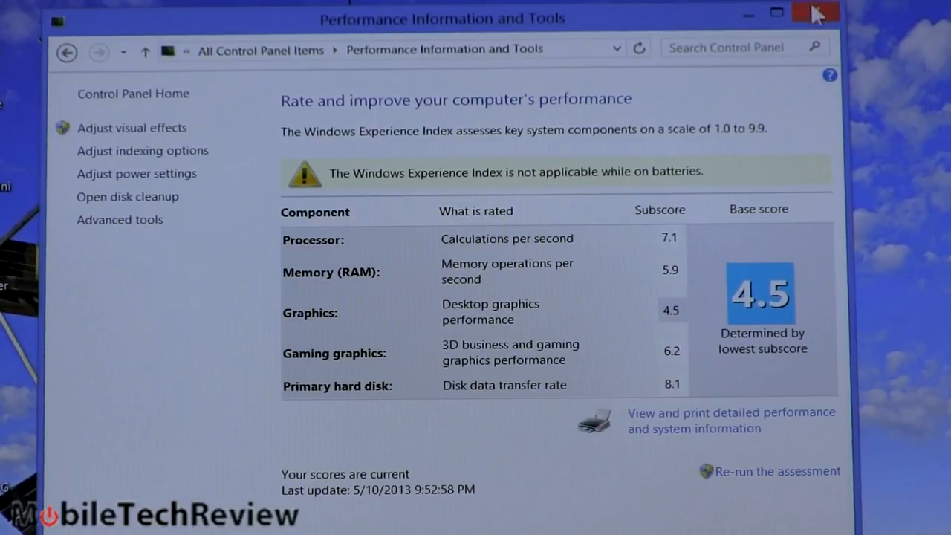